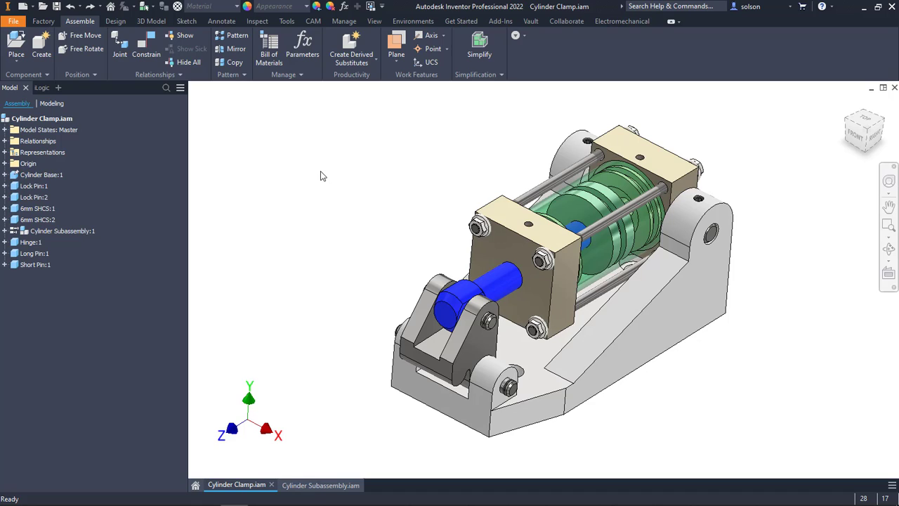
mouse_move(322, 173)
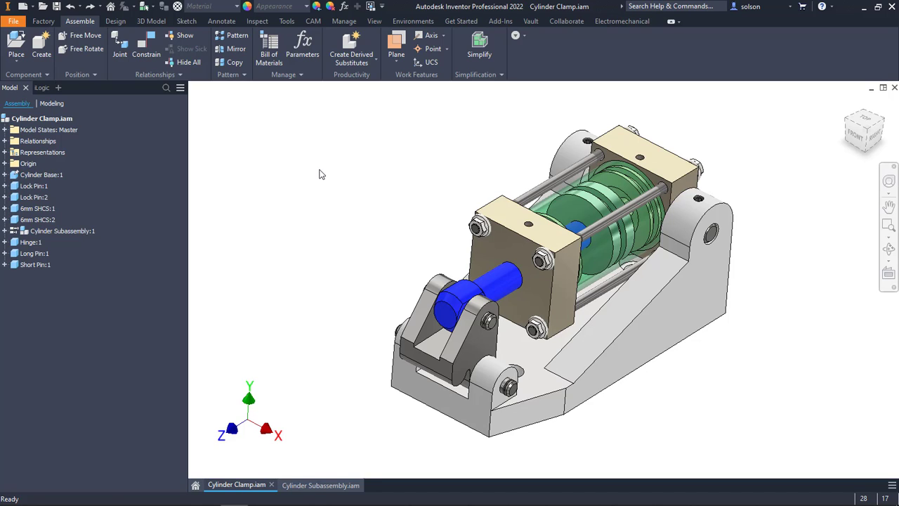
mouse_move(298, 211)
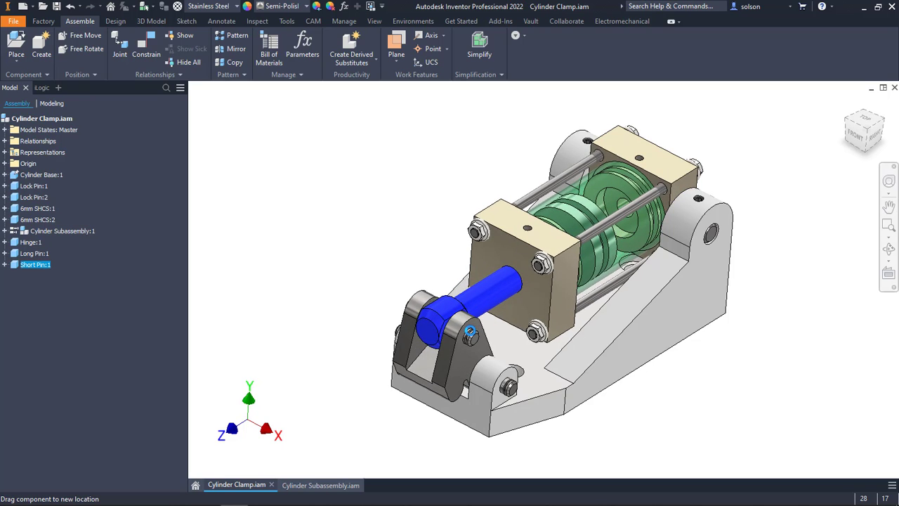
Drag the hinge pin to stroke the piston rod and check Cylinder Subassembly's Flexible setting
left_click_drag(470, 330, 464, 323)
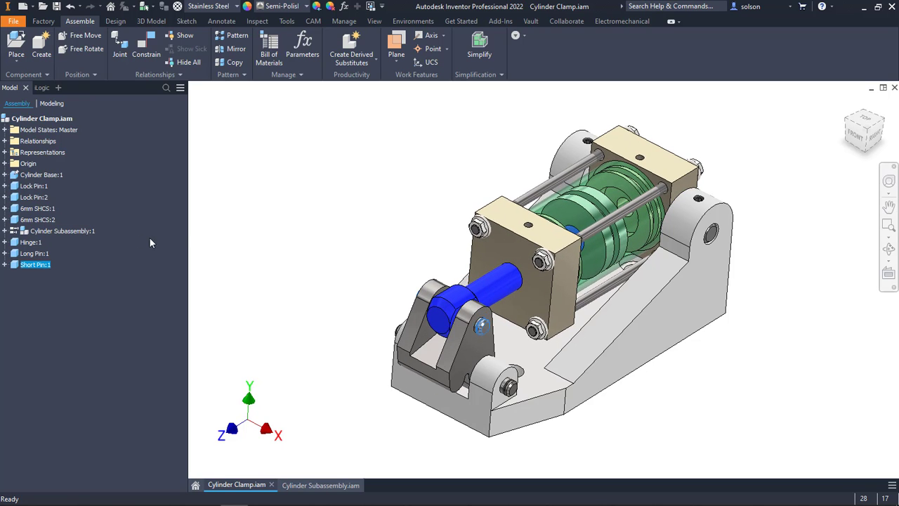
right_click(60, 230)
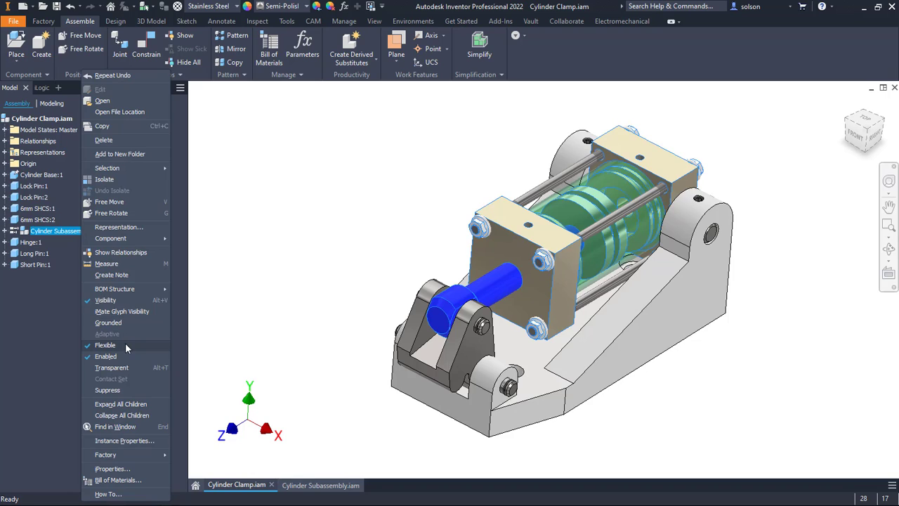
left_click(332, 213)
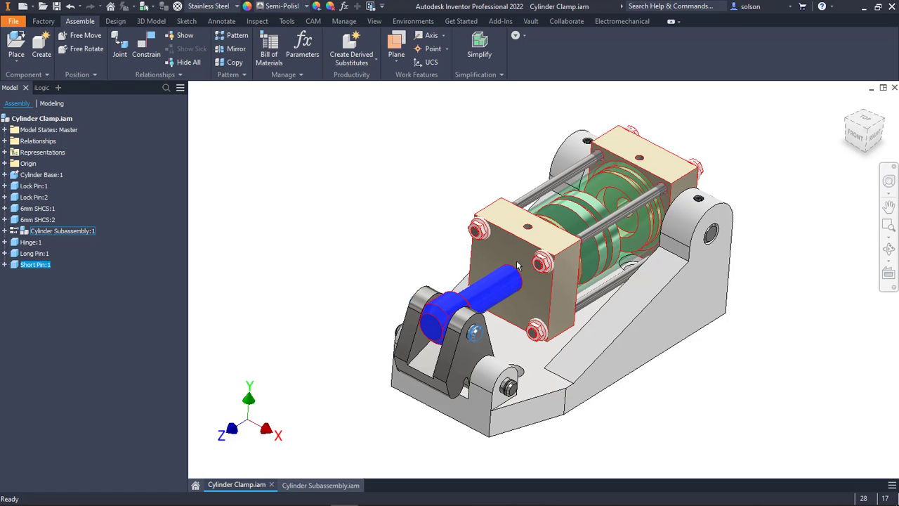
Open Cylinder Subassembly in its own tab and bring up the Piston:1 options
right_click(518, 266)
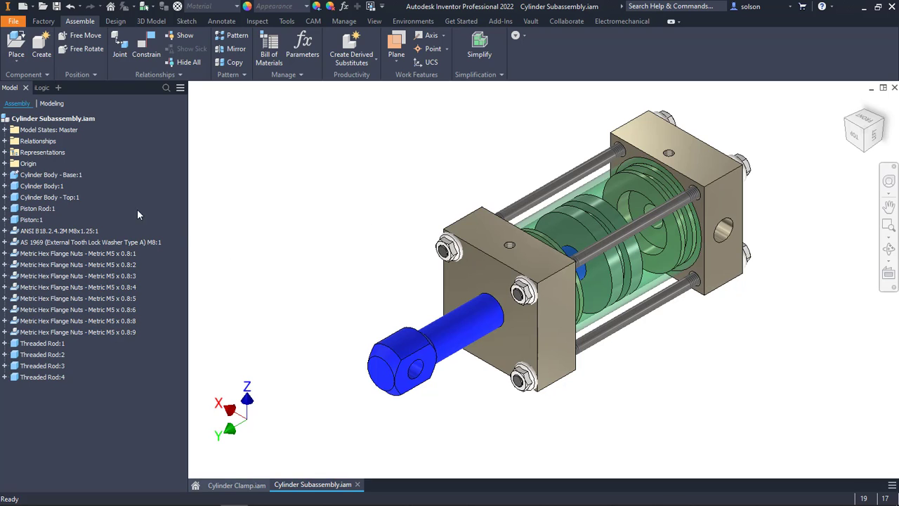
left_click(31, 219)
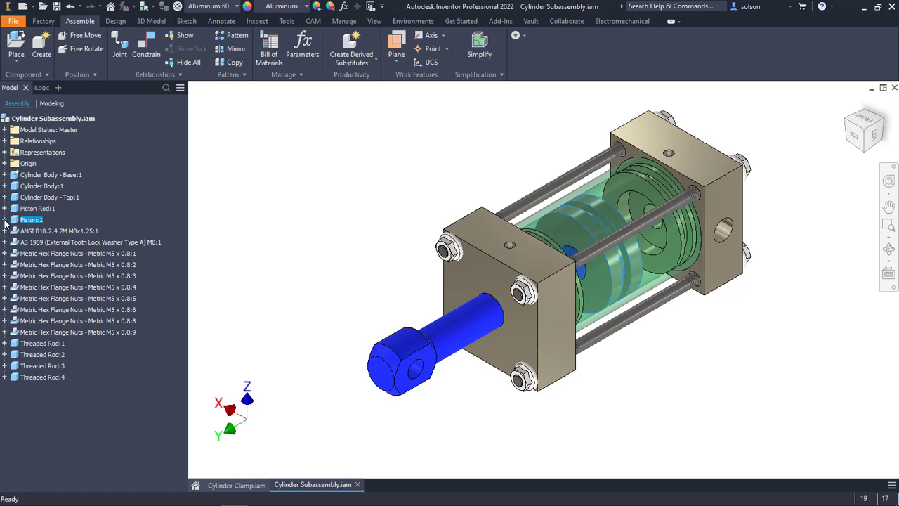
right_click(38, 275)
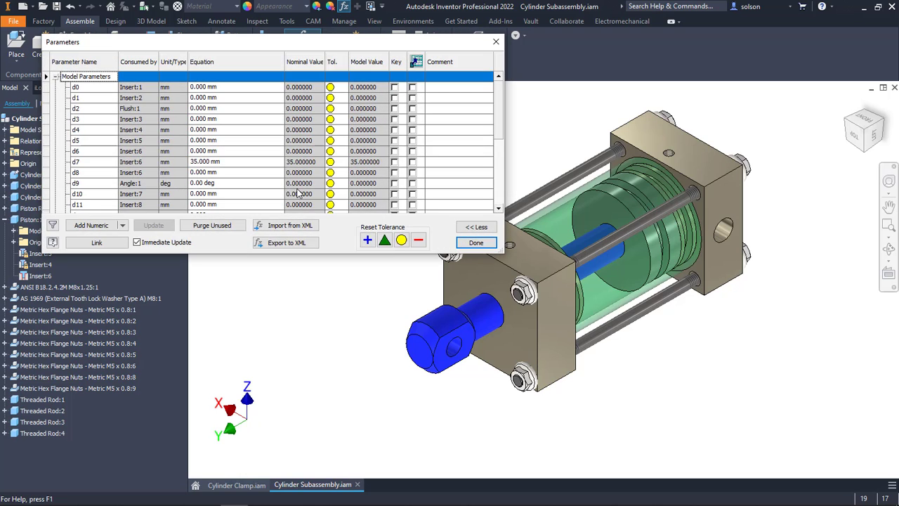
mouse_move(206, 162)
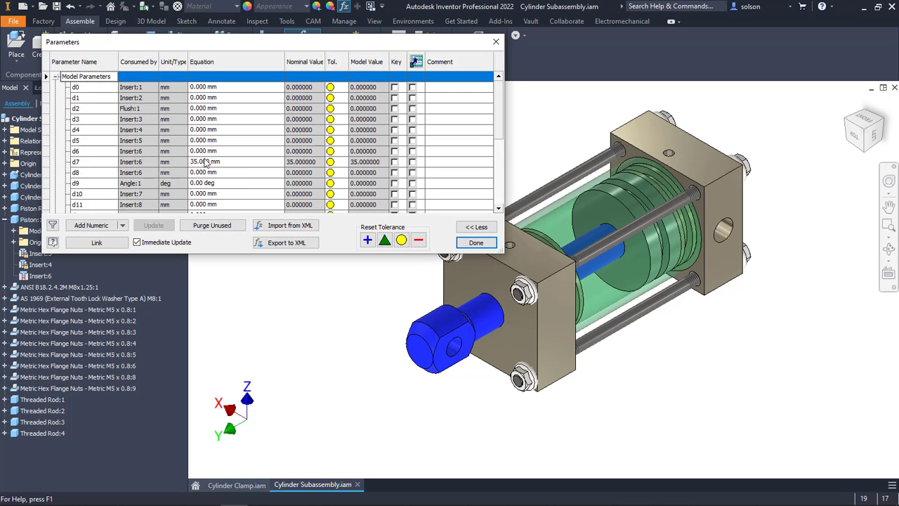
mouse_move(226, 163)
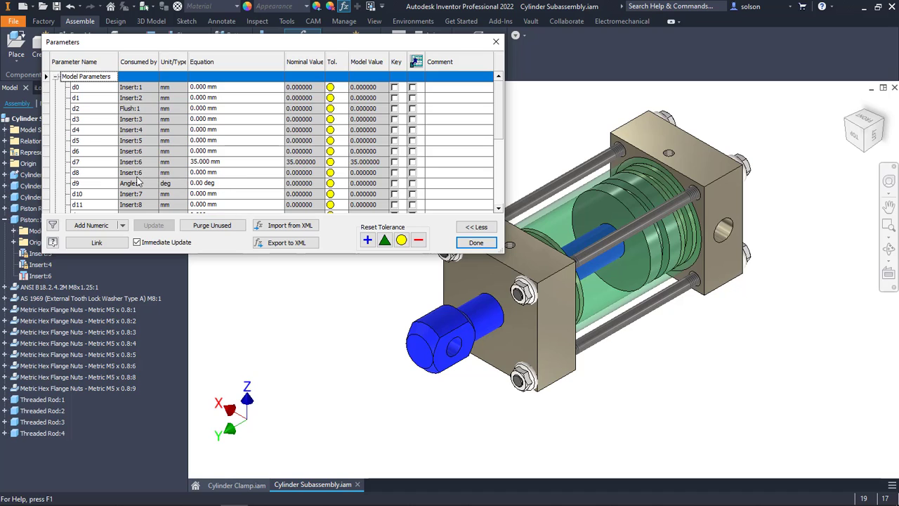
mouse_move(84, 154)
type("PistonOffset")
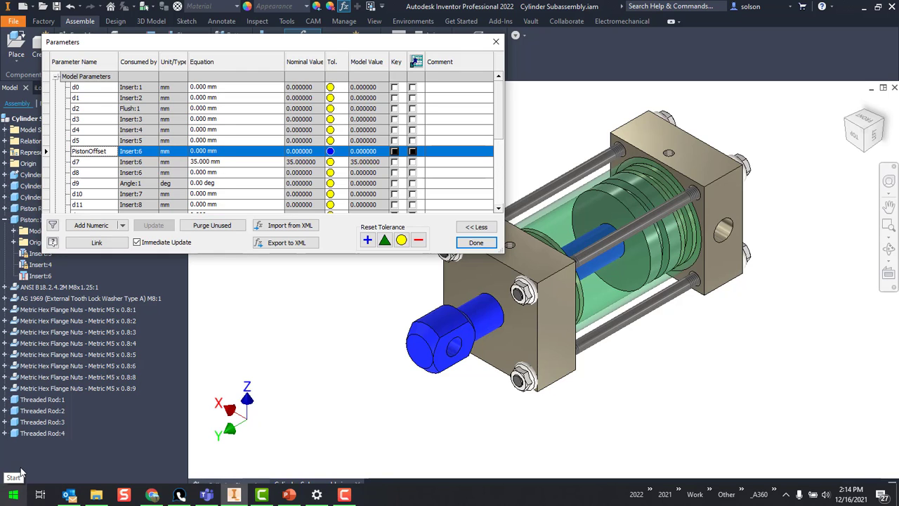
Finish the parameter rename to PistonOffset, then save and close the subassembly
left_click(476, 243)
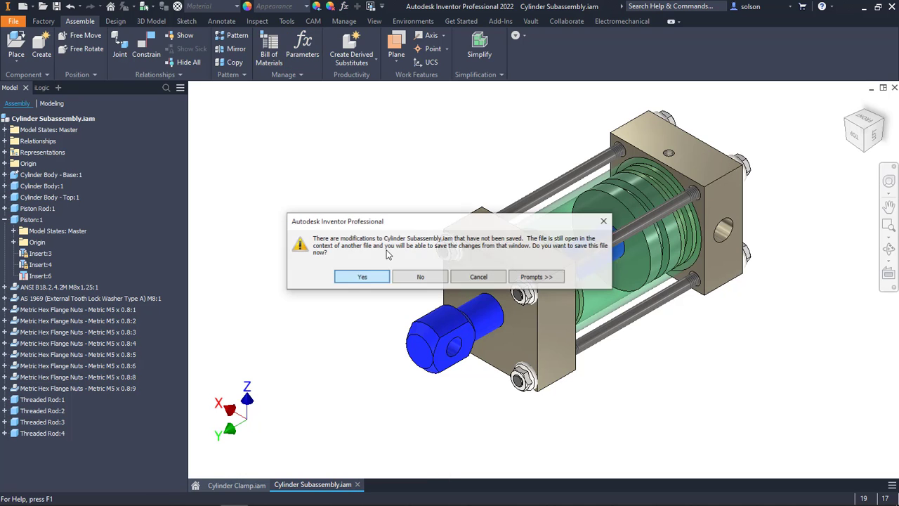
left_click(361, 276)
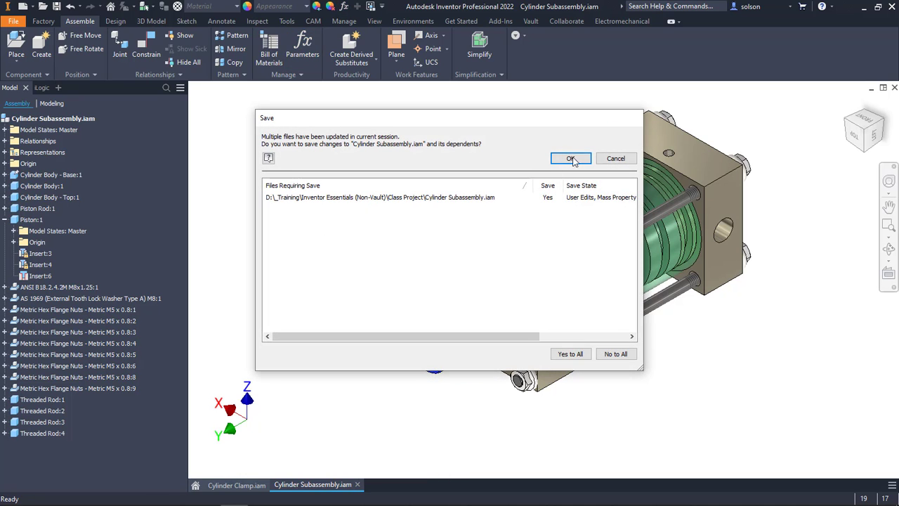
left_click(570, 158)
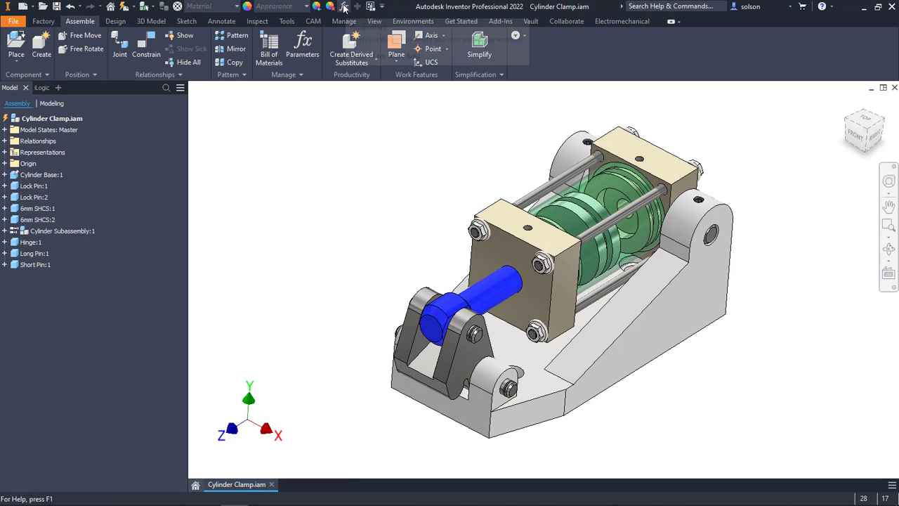
Add a numeric user parameter PistonMotion of 1 mm to Cylinder Clamp
left_click(302, 46)
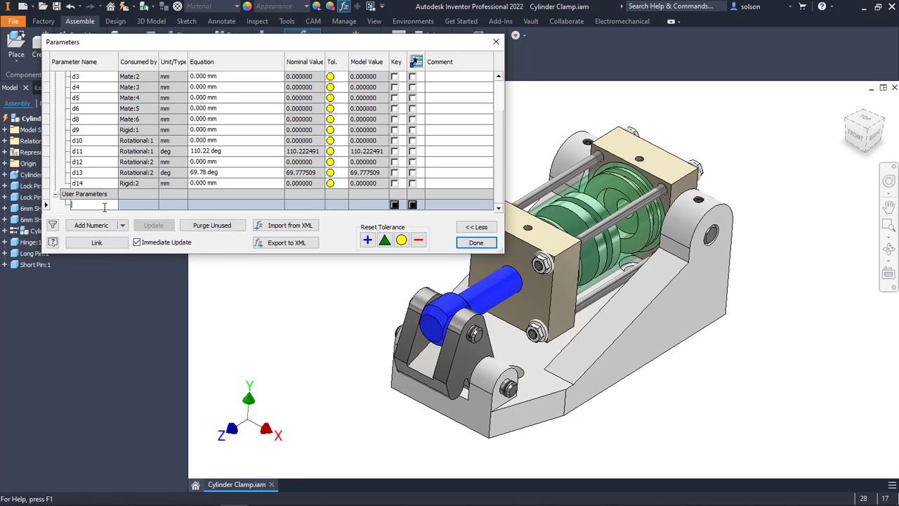
type("PistonMO")
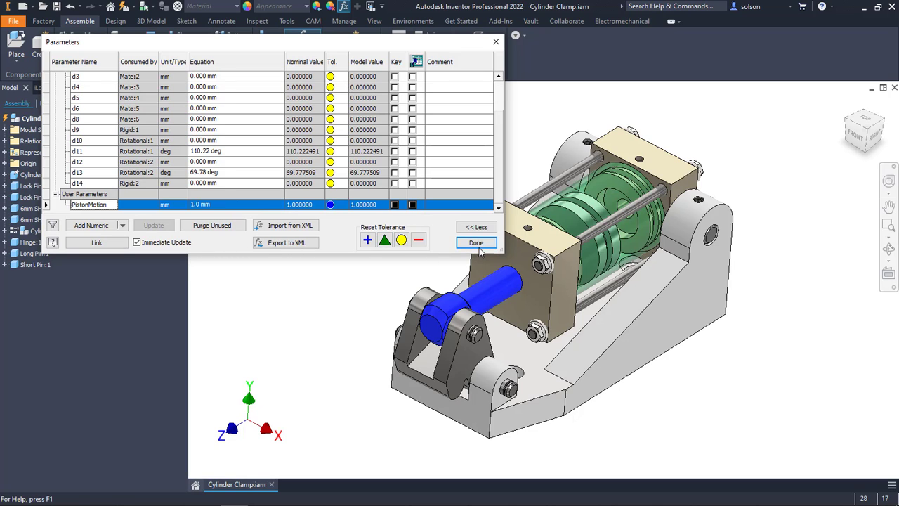
left_click(475, 242)
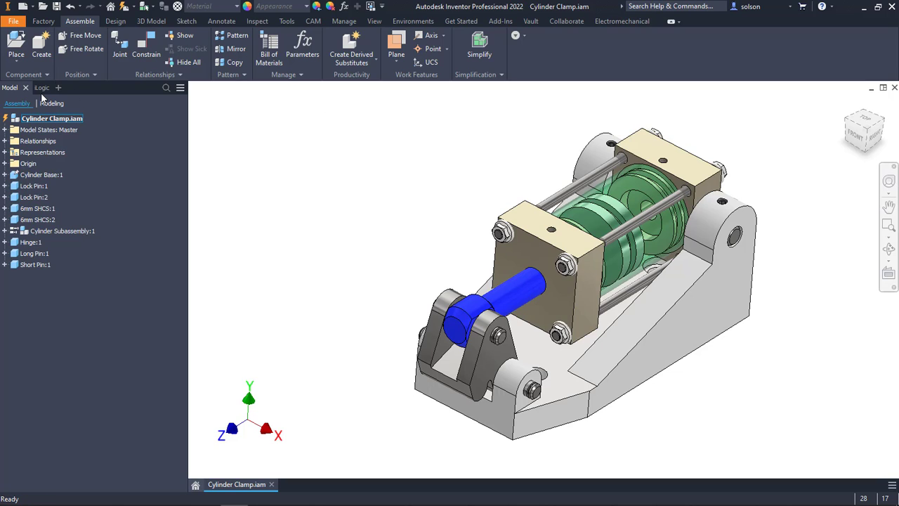
Create an iLogic rule named PistonMotion on Cylinder Clamp.iam
left_click(31, 88)
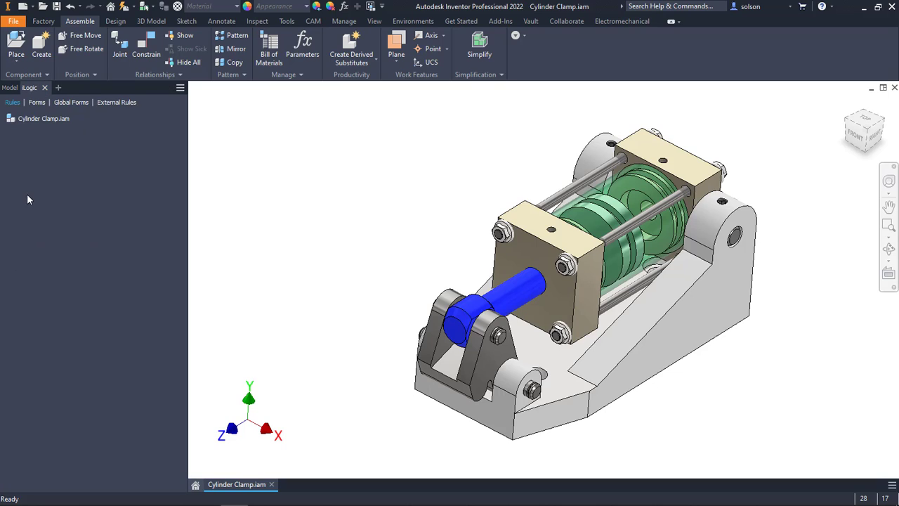
mouse_move(23, 173)
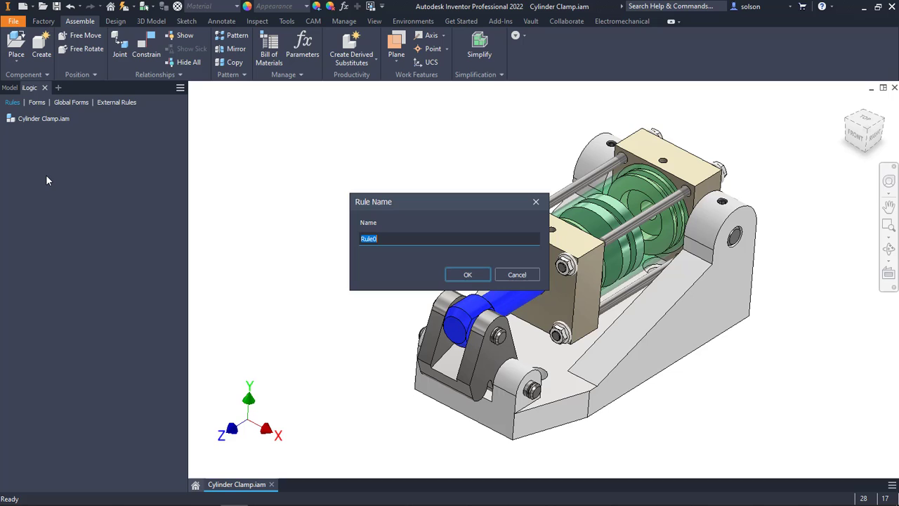
type("PistionMoti")
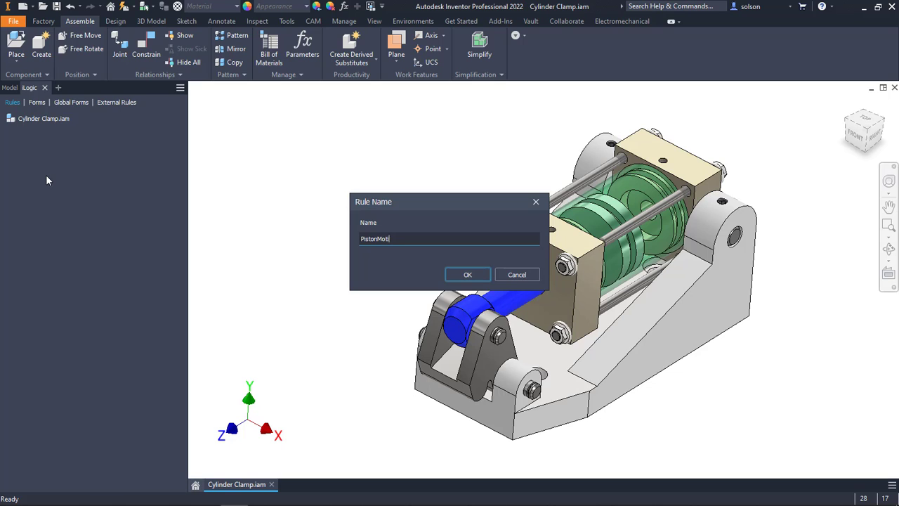
left_click(467, 274)
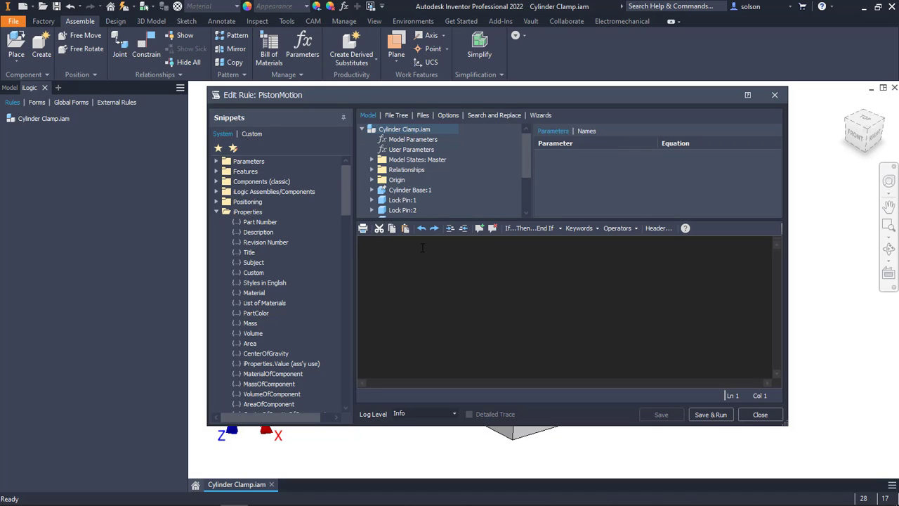
Insert the subassembly's PistonOffset parameter into the rule code
scroll("down", 3)
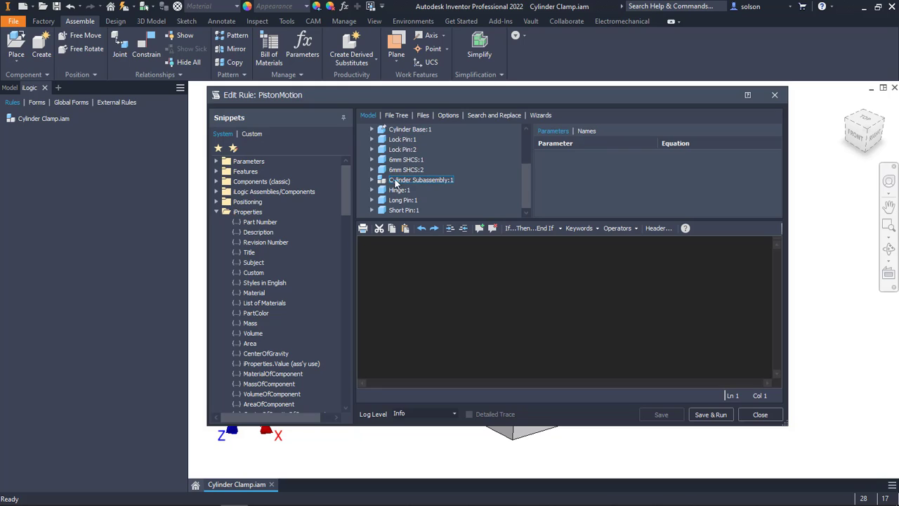
left_click(372, 179)
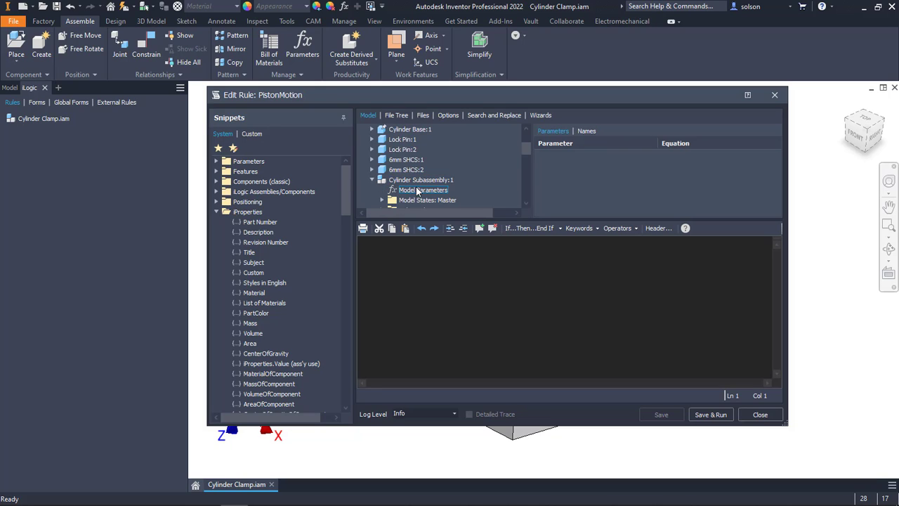
left_click(424, 190)
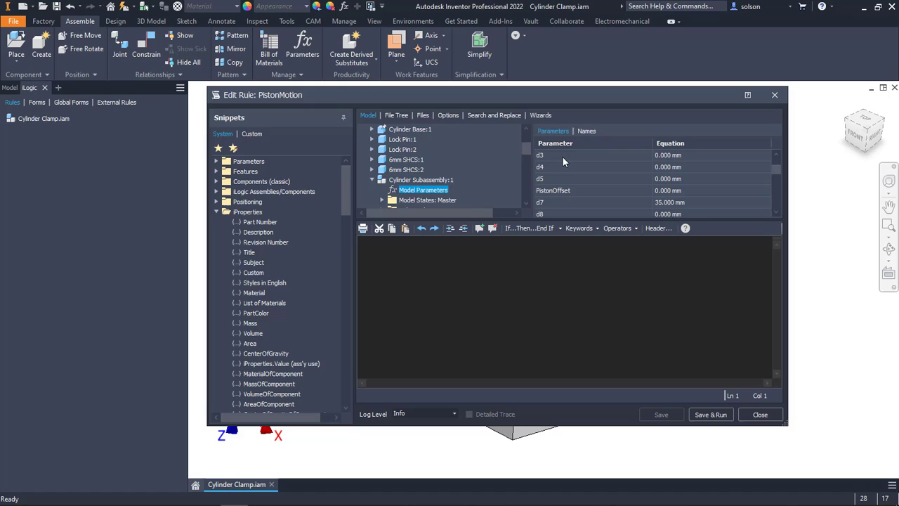
mouse_move(365, 176)
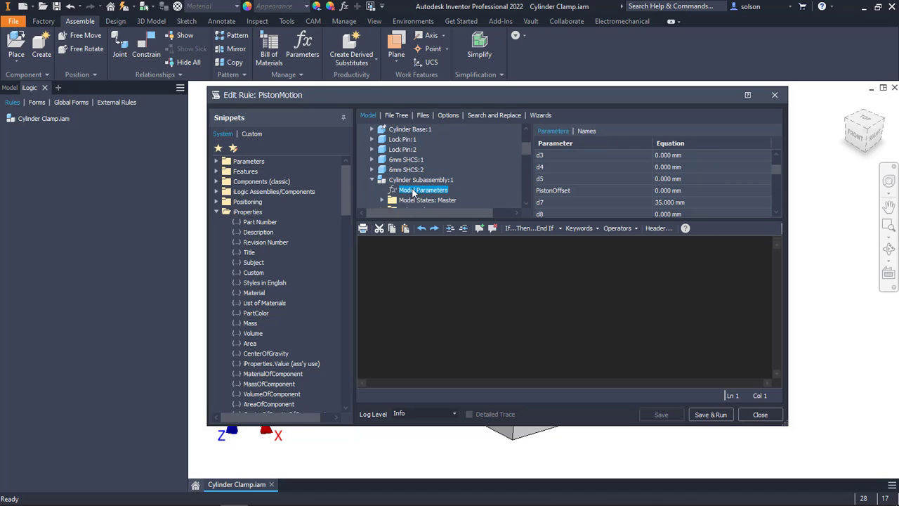
mouse_move(565, 193)
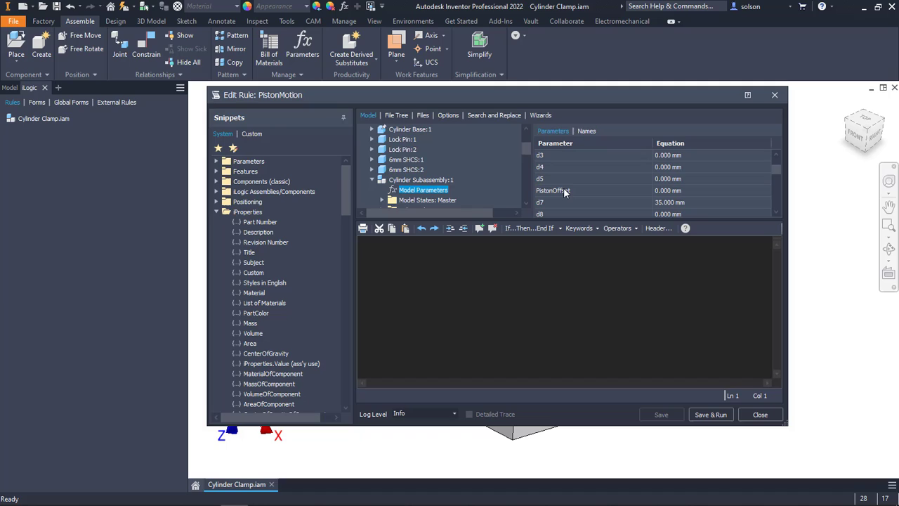
double_click(553, 190)
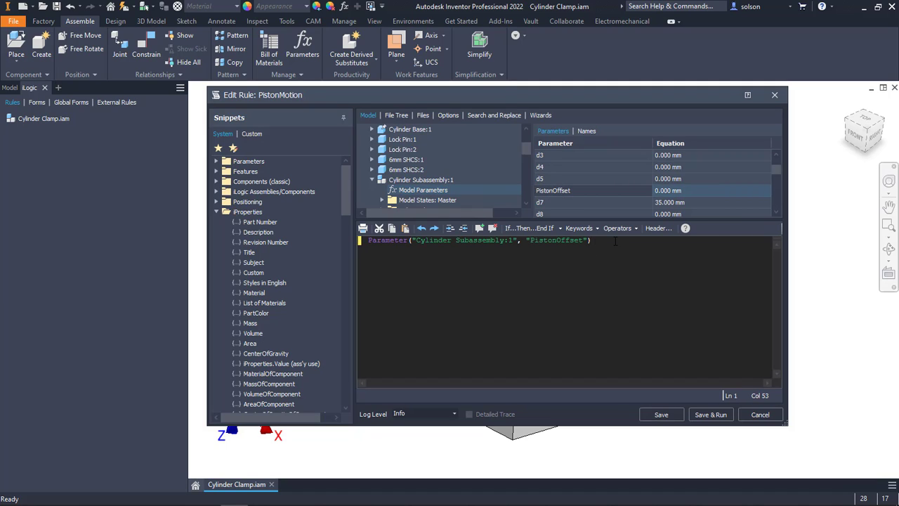
Set PistonOffset equal to the PistonMotion user parameter and close the rule
type("=")
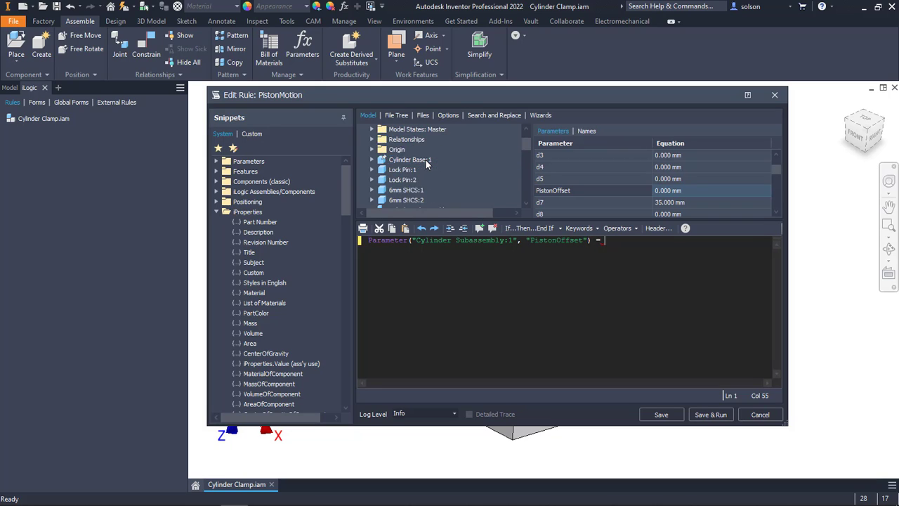
left_click(412, 149)
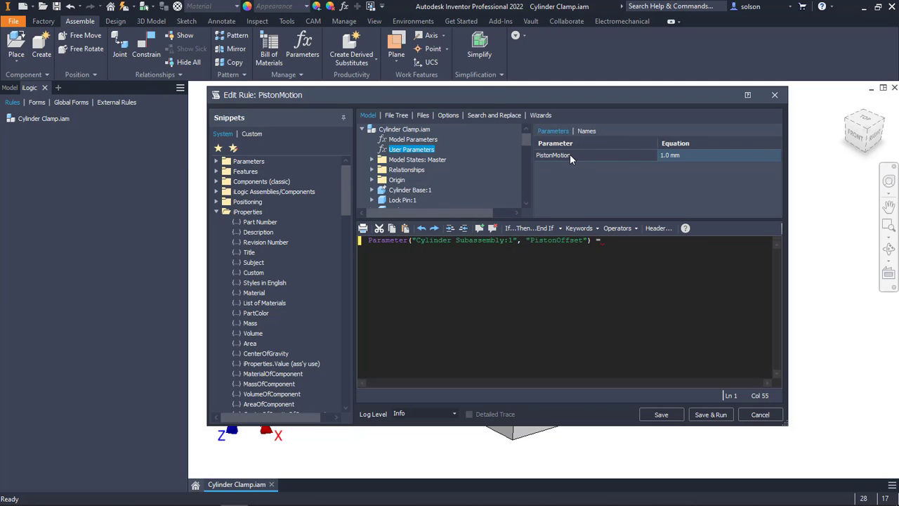
type("PistonMotion")
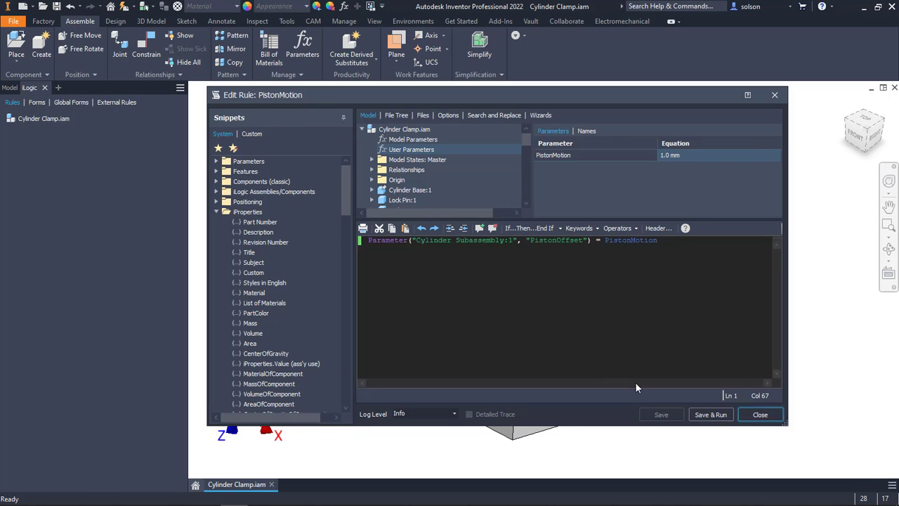
left_click(759, 414)
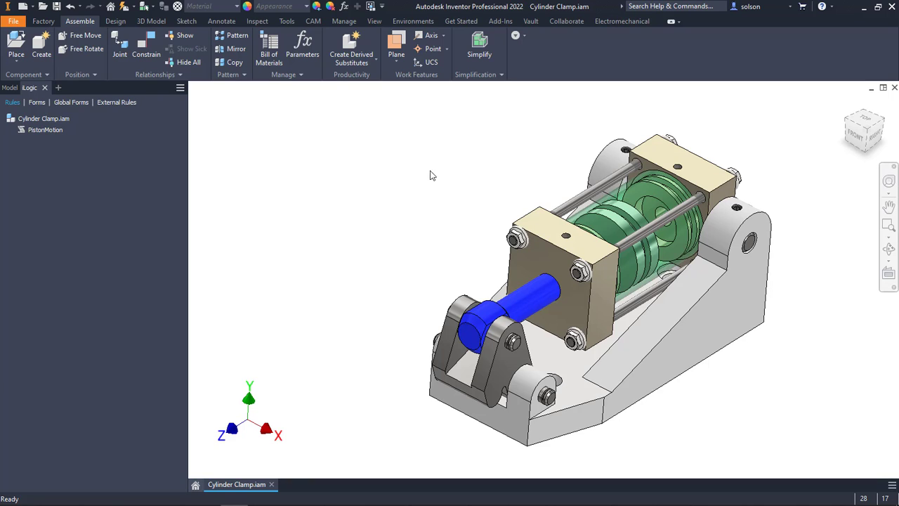
mouse_move(430, 154)
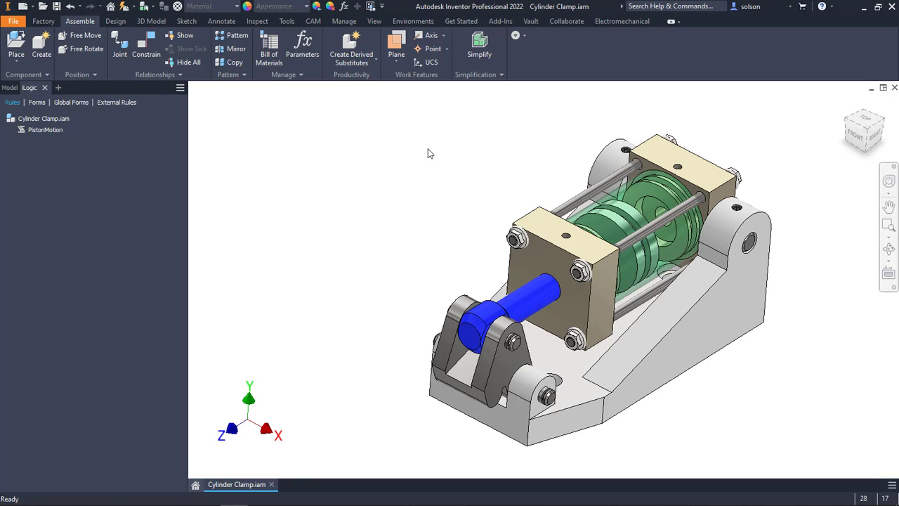
mouse_move(269, 207)
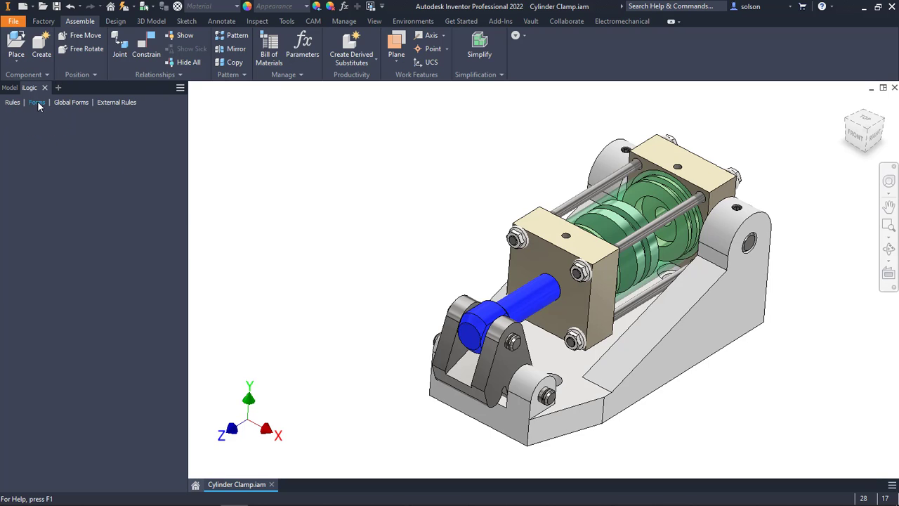
Add a new iLogic form, Form 1, from the Forms tab
right_click(37, 102)
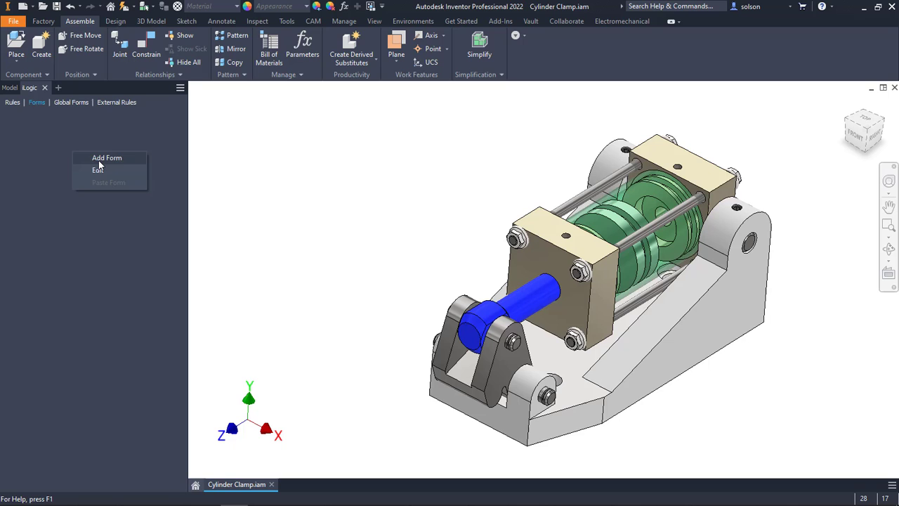
left_click(107, 157)
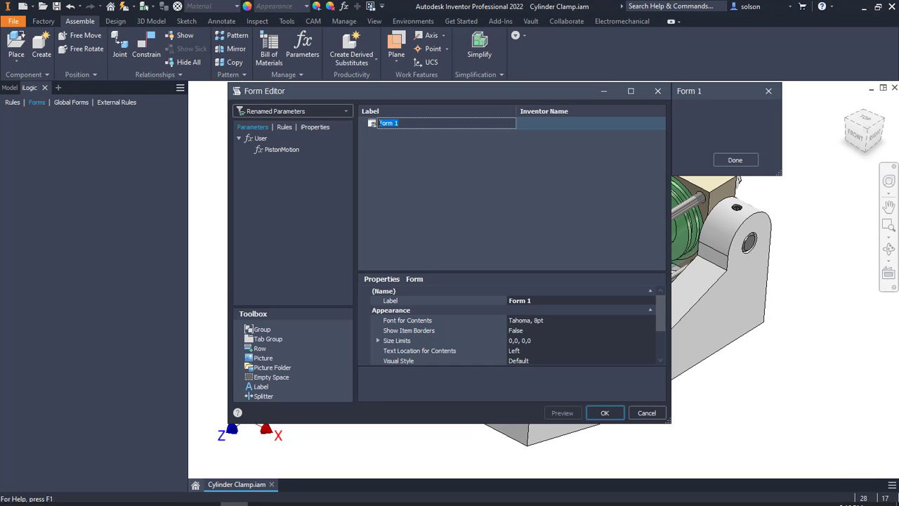
Label the form 'Range of Motion'
type("Range of Motion")
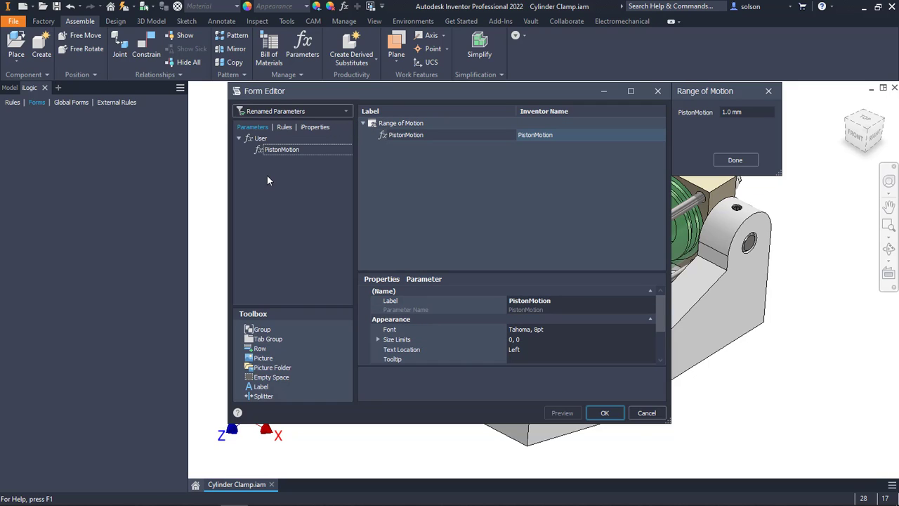
mouse_move(712, 245)
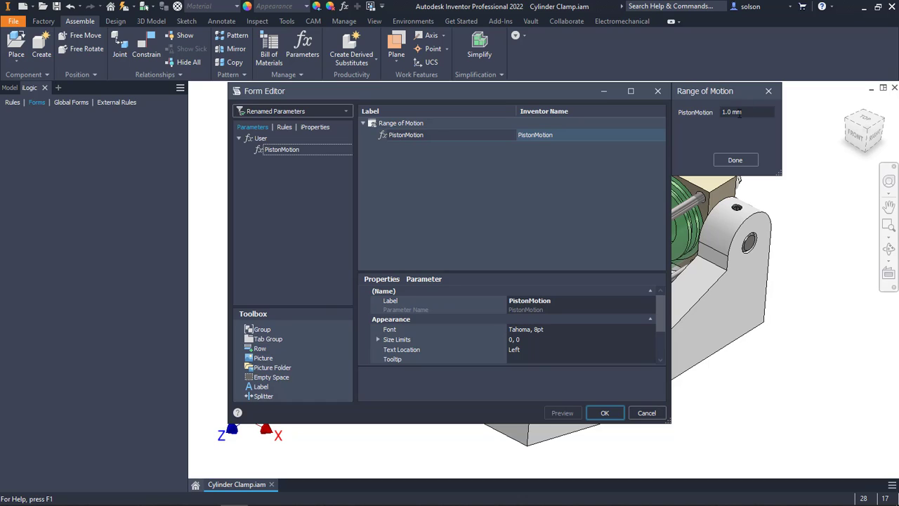
mouse_move(413, 203)
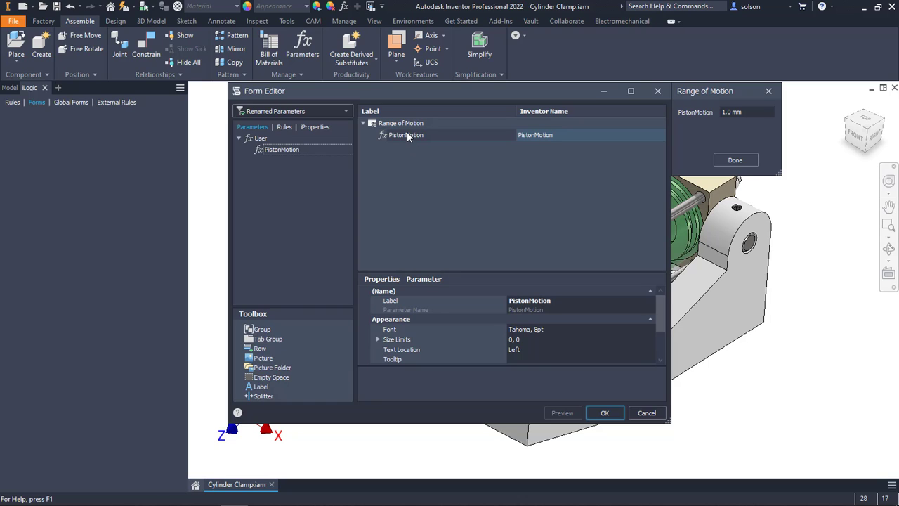
Change PistonMotion's edit control type to a slider
double_click(404, 134)
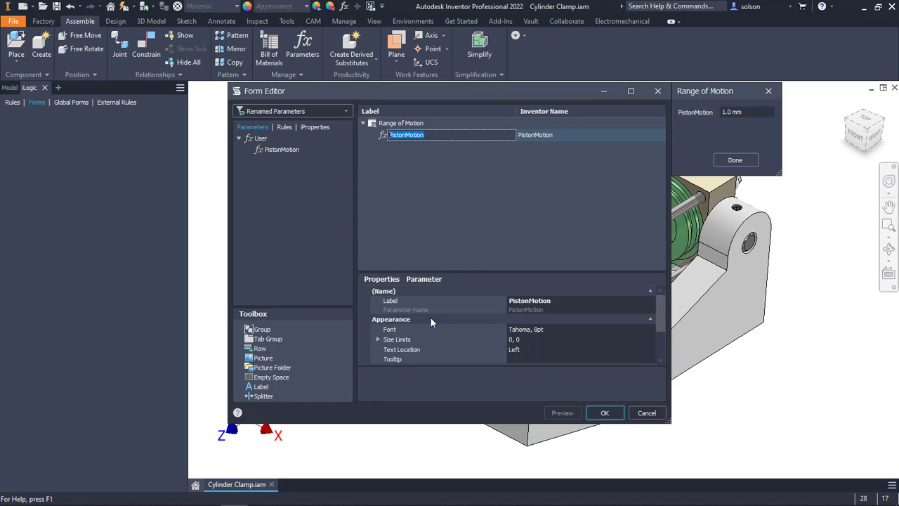
scroll("down", 3)
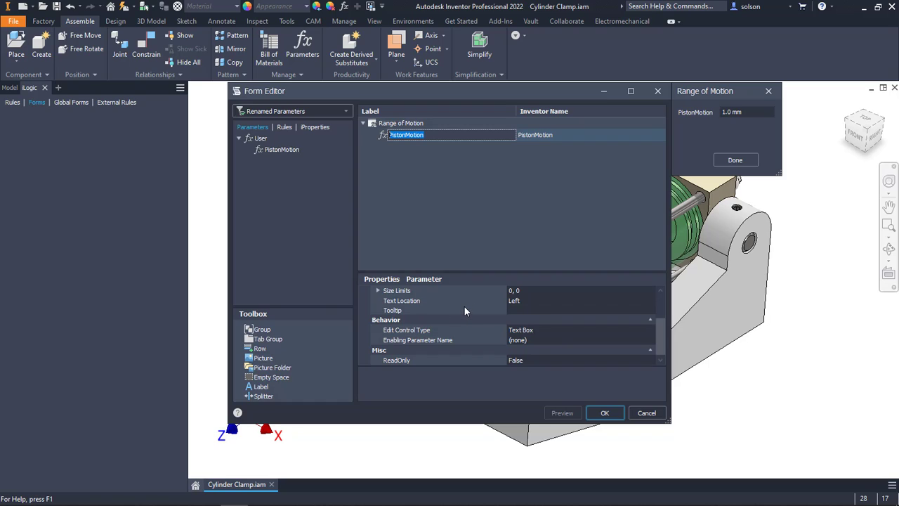
mouse_move(448, 322)
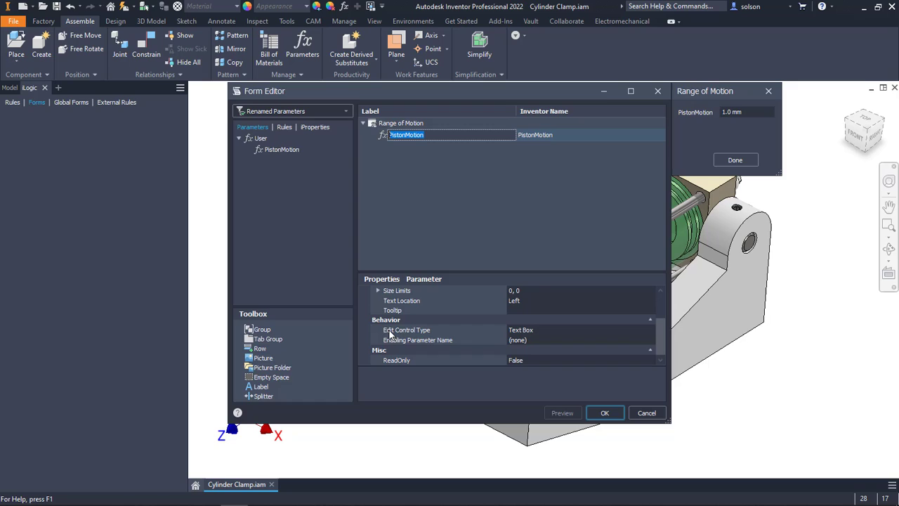
mouse_move(564, 330)
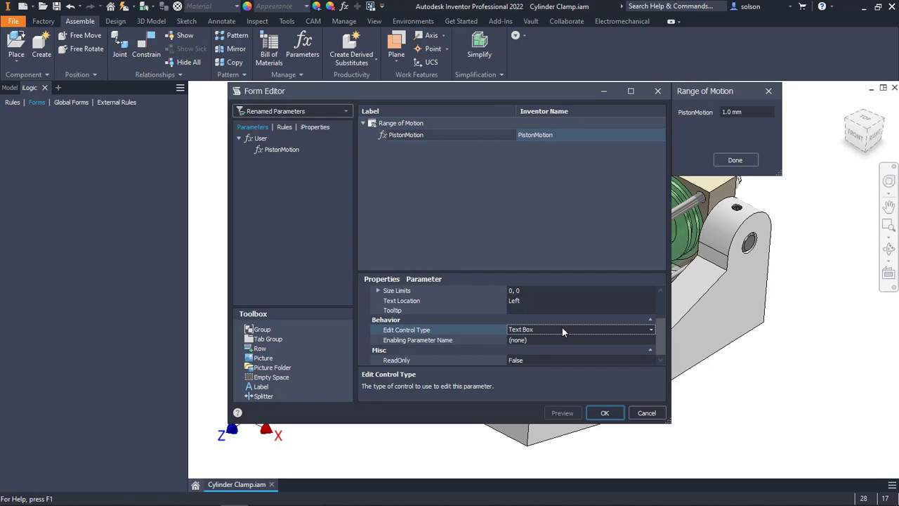
left_click(654, 329)
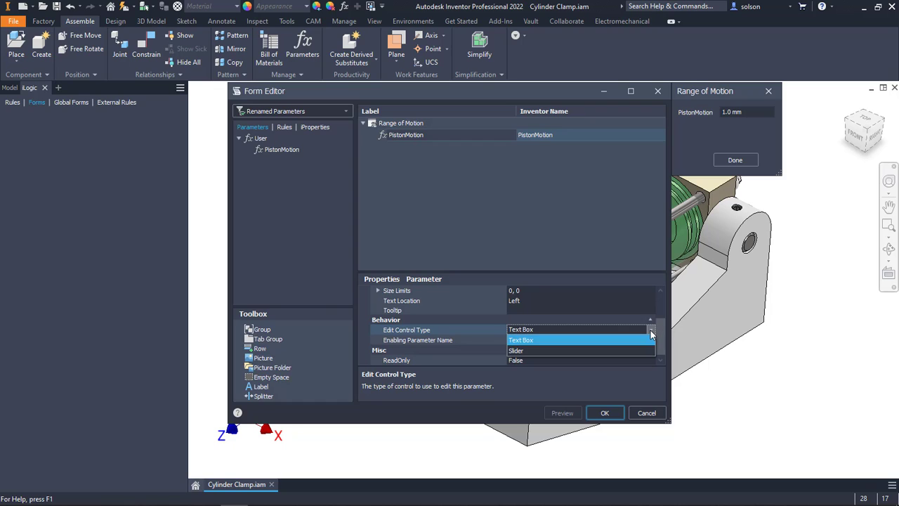
left_click(516, 350)
type("0")
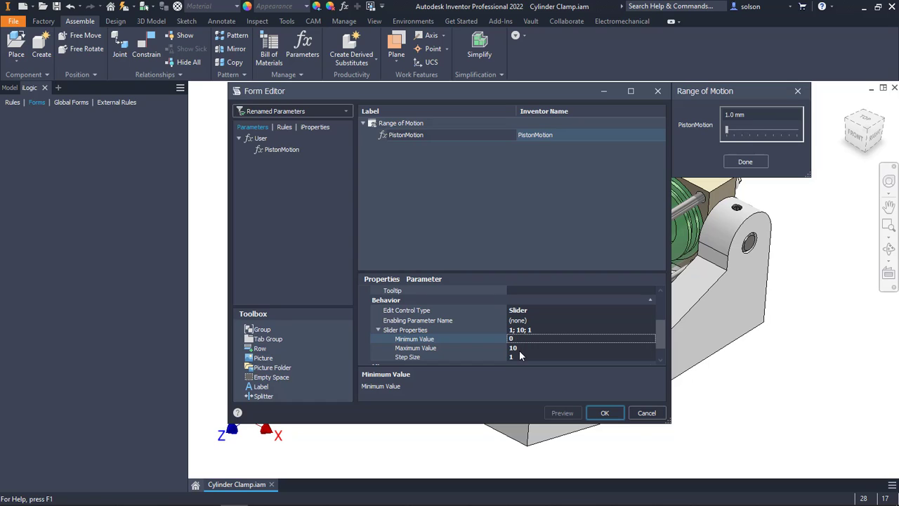
Set the slider's maximum value to 35
left_click(580, 346)
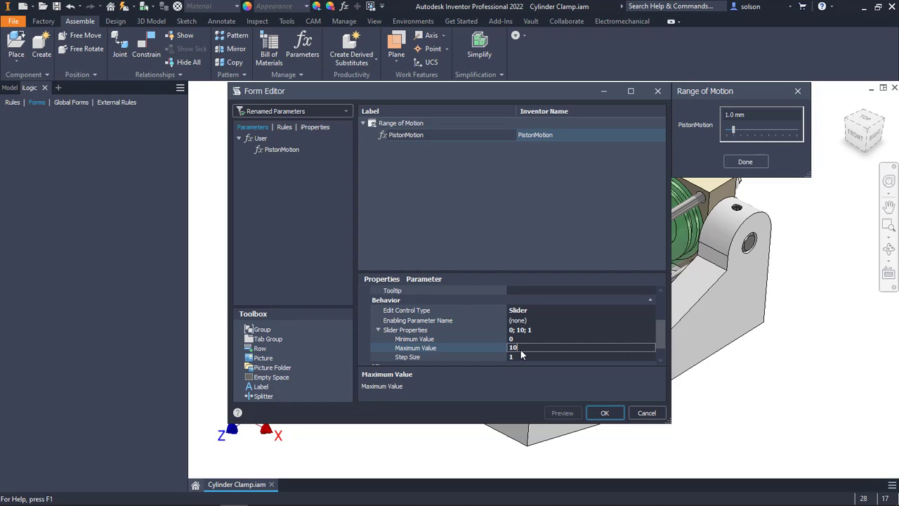
type("35")
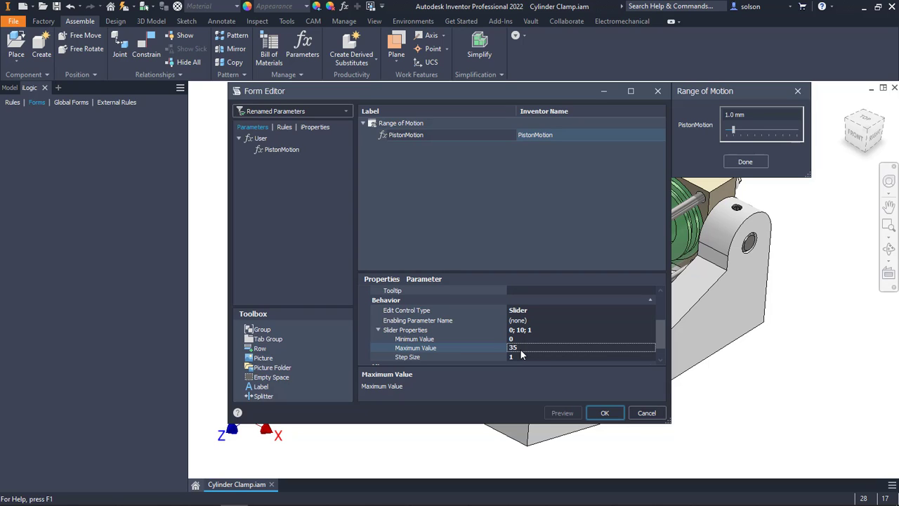
mouse_move(528, 356)
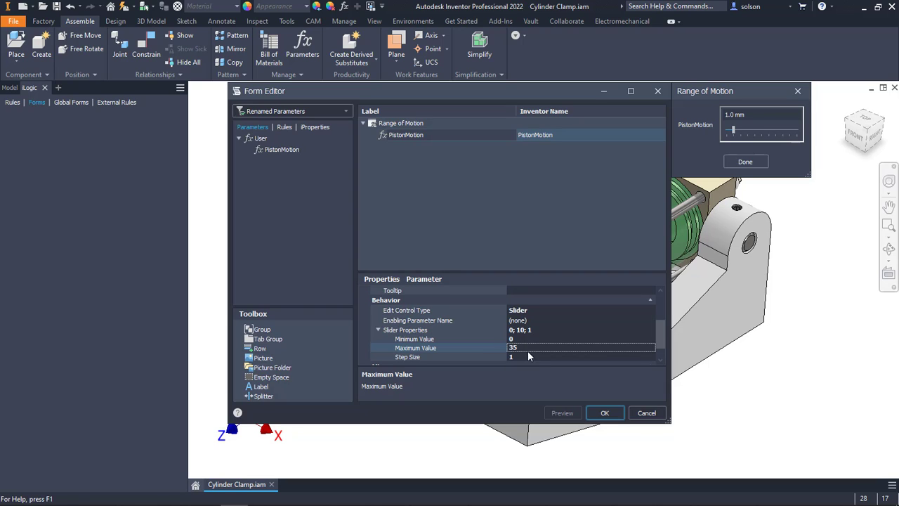
mouse_move(524, 370)
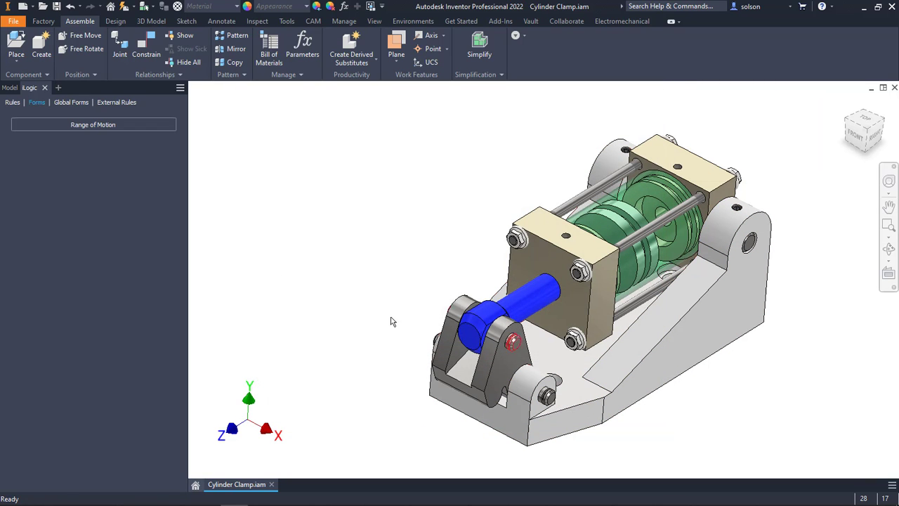
Open the Range of Motion form and stroke the PistonMotion slider between 2 and 26 mm, ending at 16 mm
left_click(93, 124)
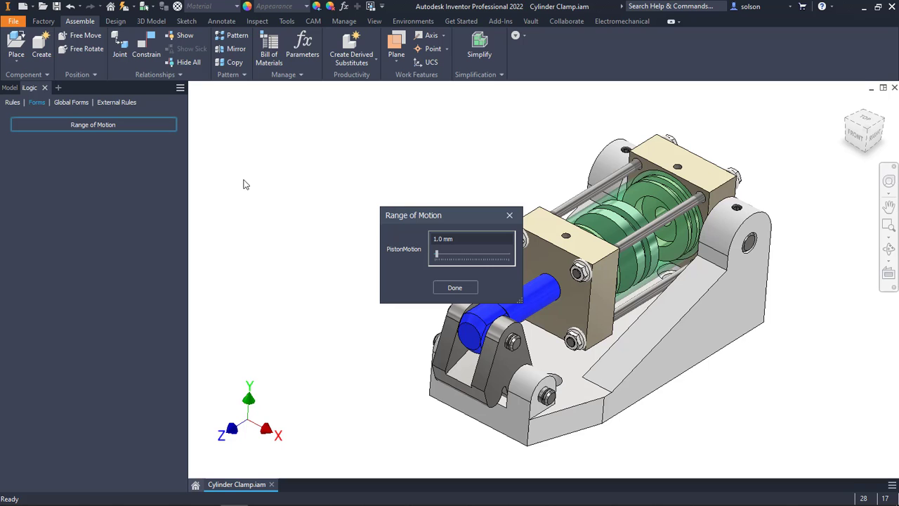
left_click_drag(435, 254, 441, 255)
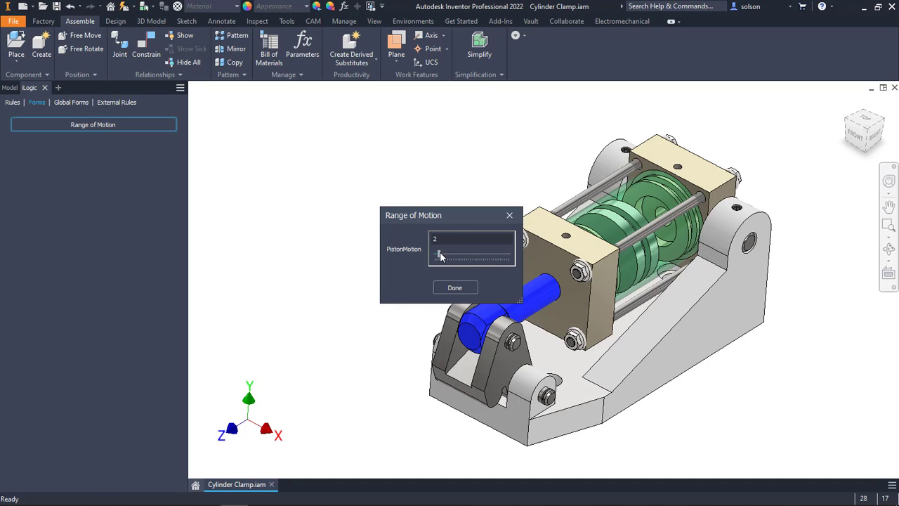
left_click_drag(439, 254, 482, 254)
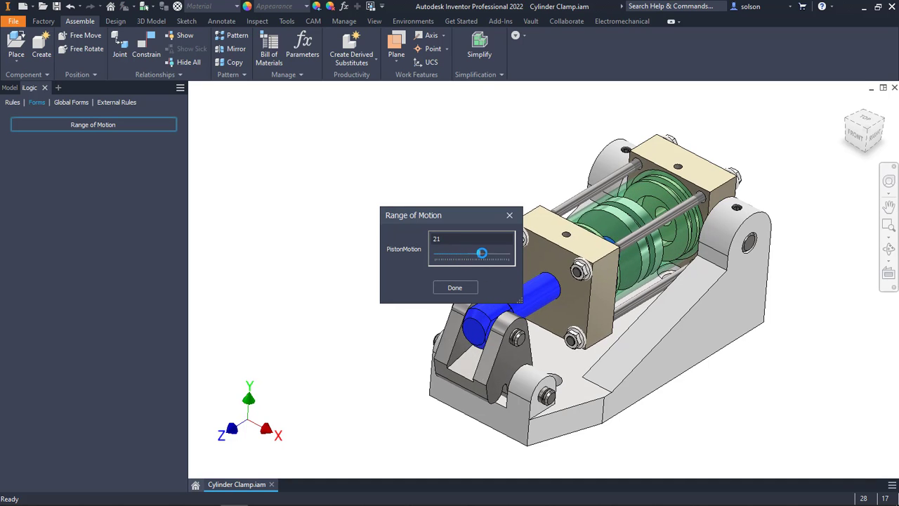
left_click_drag(482, 254, 448, 255)
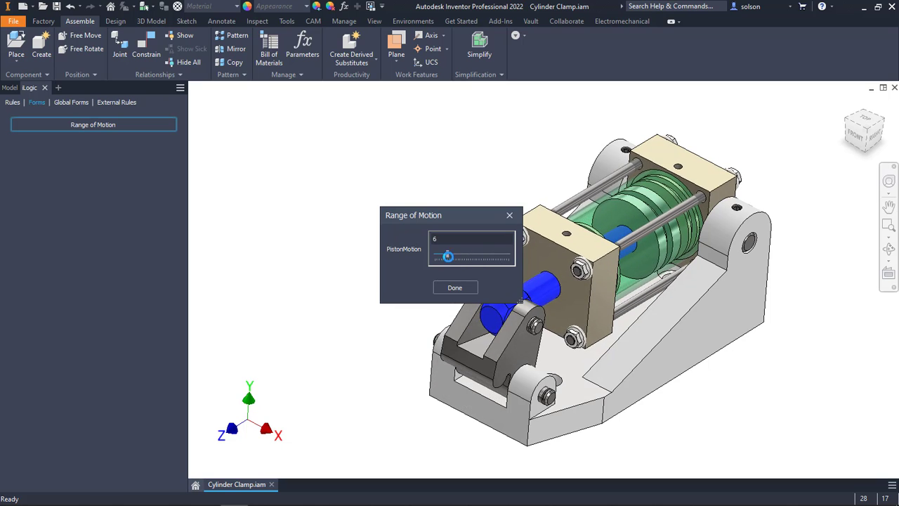
left_click_drag(448, 256, 491, 256)
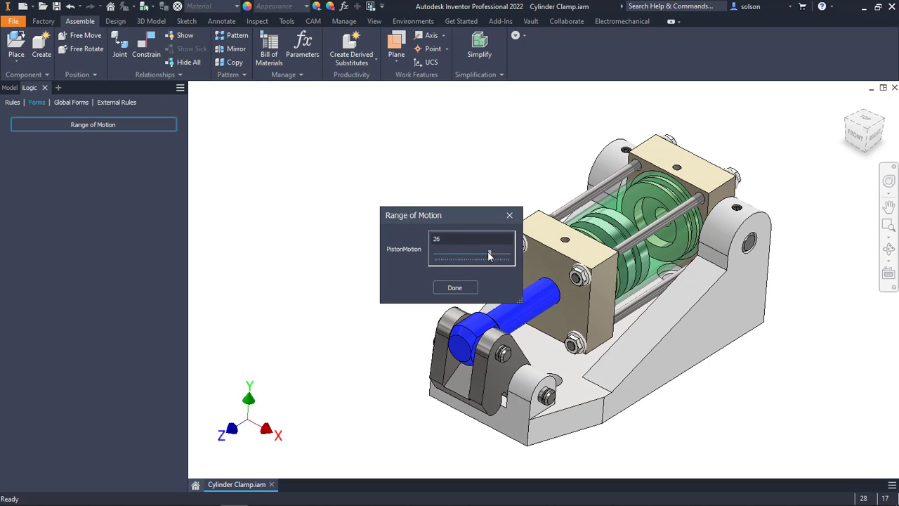
left_click_drag(490, 255, 439, 255)
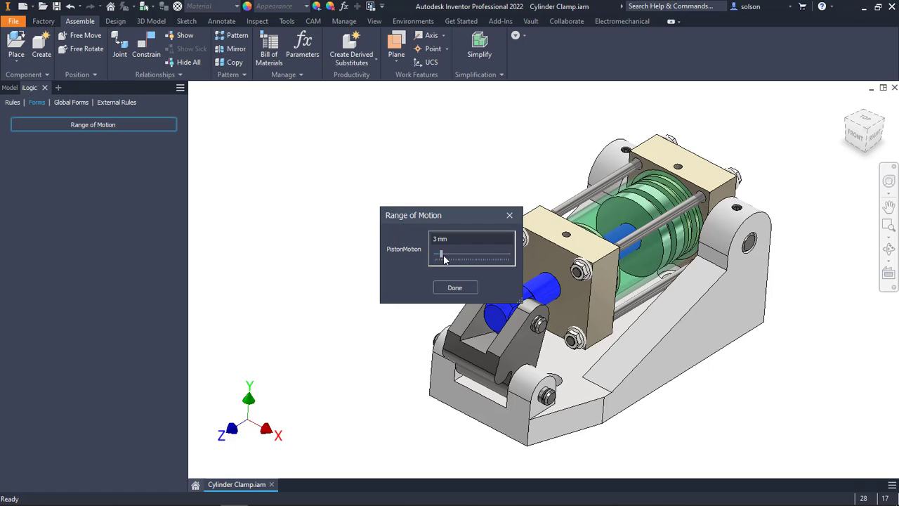
left_click_drag(440, 255, 467, 255)
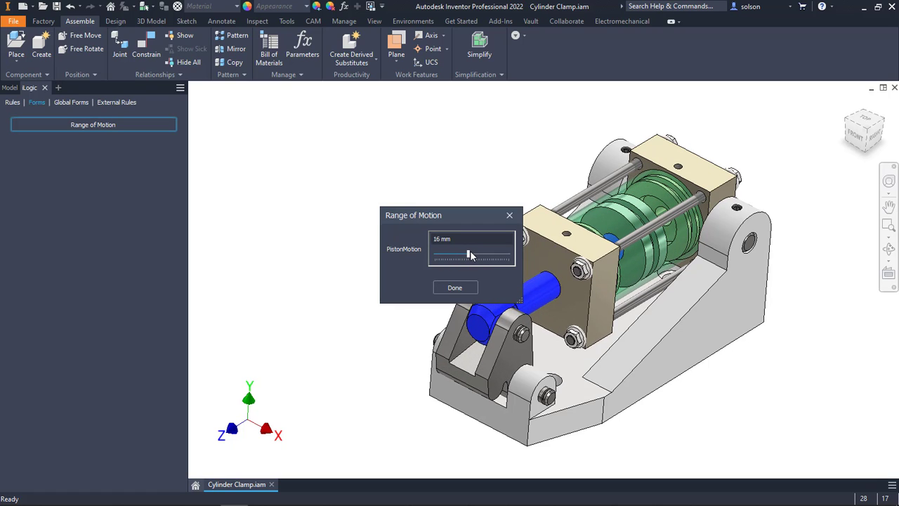